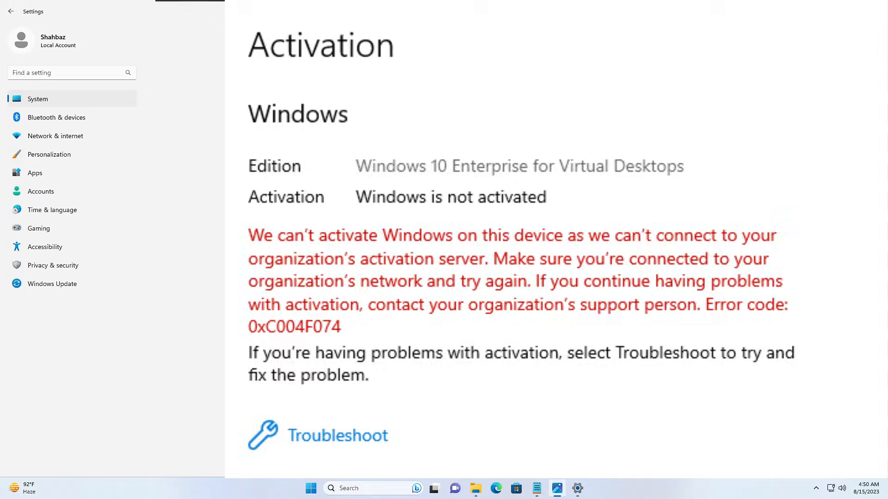
Run the Activation troubleshooter and dismiss its 'couldn't activate Windows' result.
left_click(338, 435)
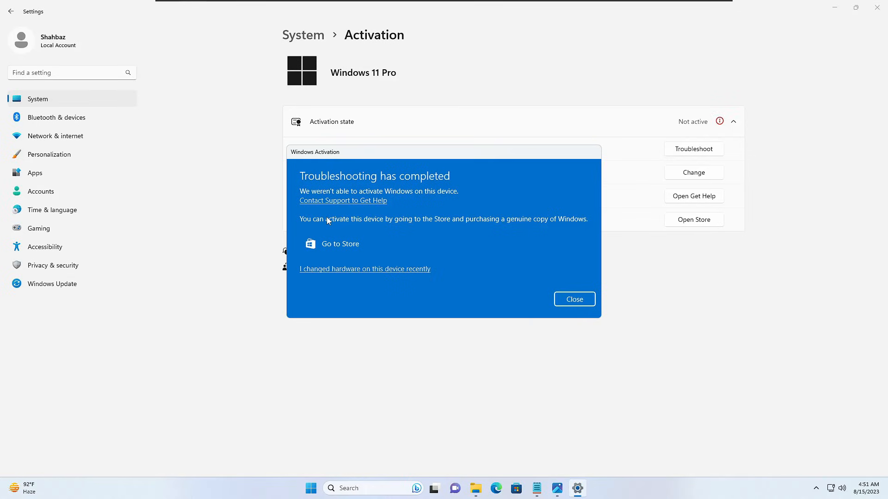
mouse_move(432, 206)
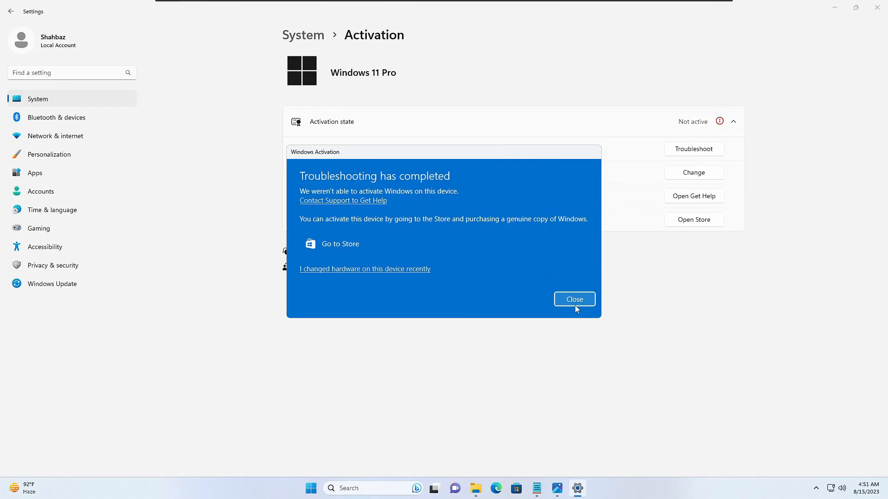
left_click(574, 299)
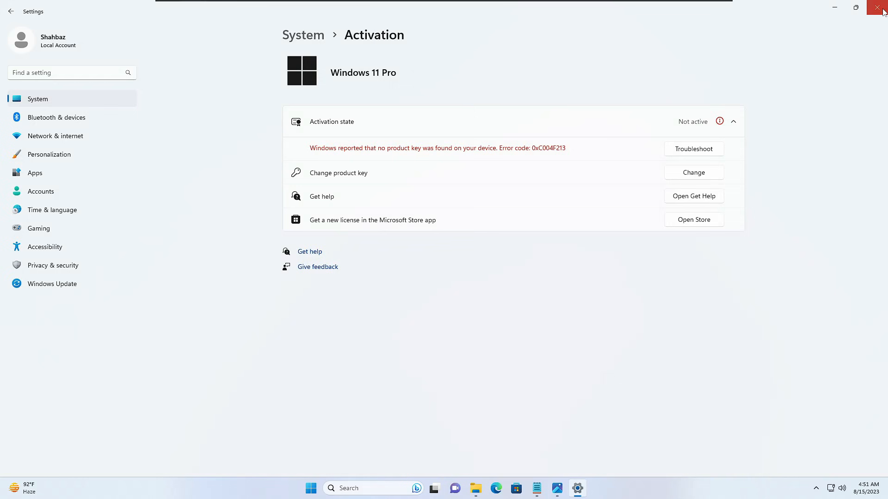
Search for cmd and launch Command Prompt as administrator.
left_click(882, 8)
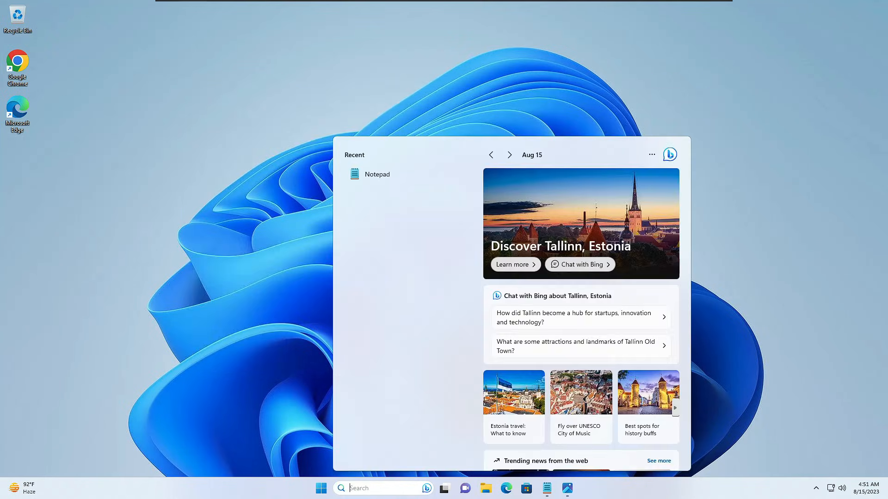
type("cmd")
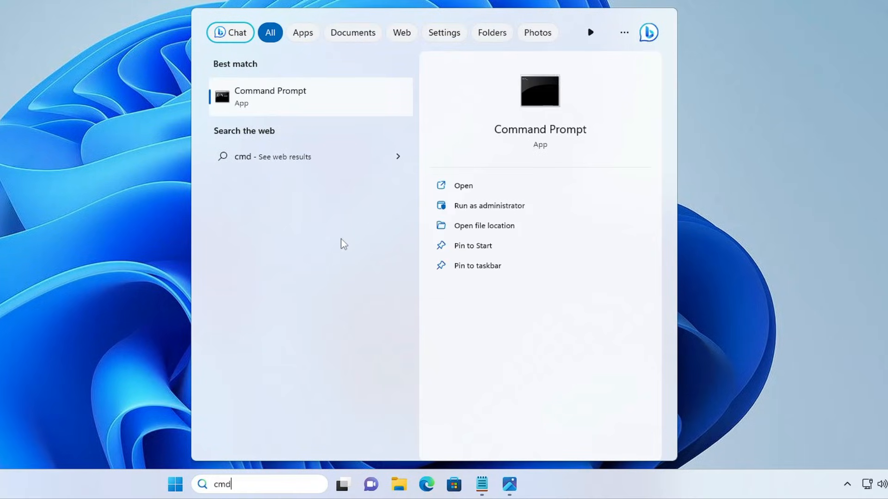
left_click(488, 205)
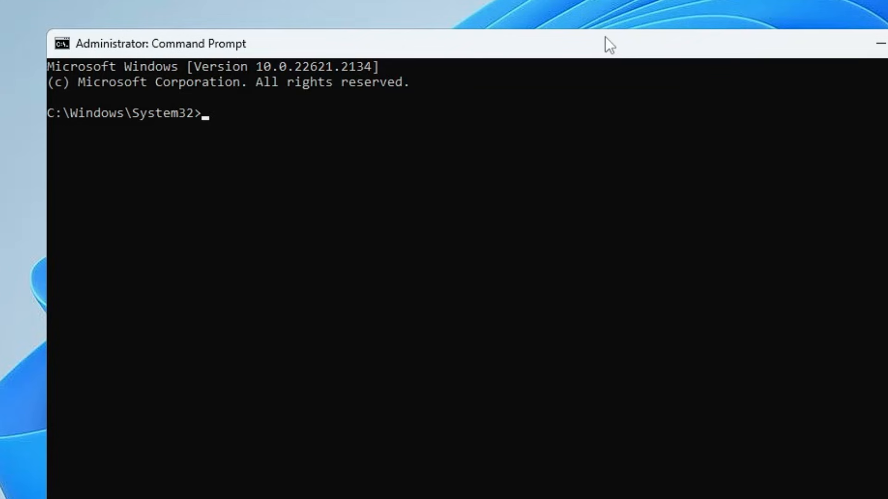
Run sfc /scannow and let the system file verification complete.
type("sfc /")
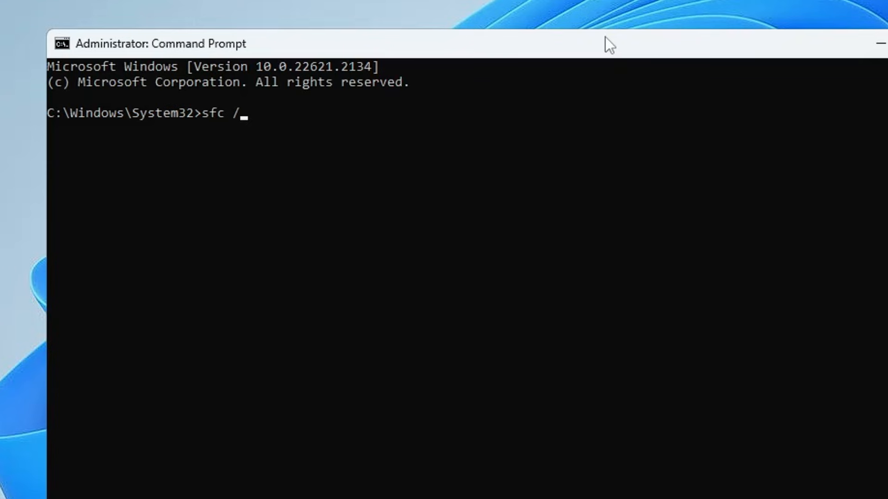
type("scannow")
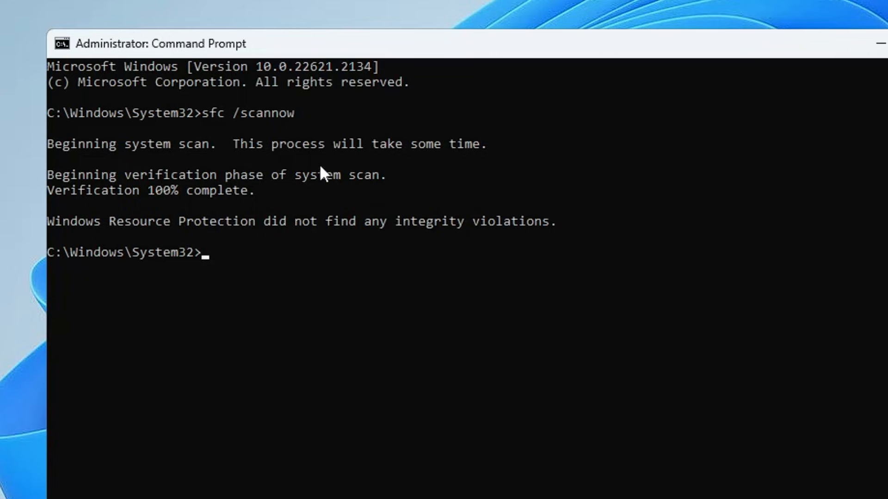
mouse_move(269, 255)
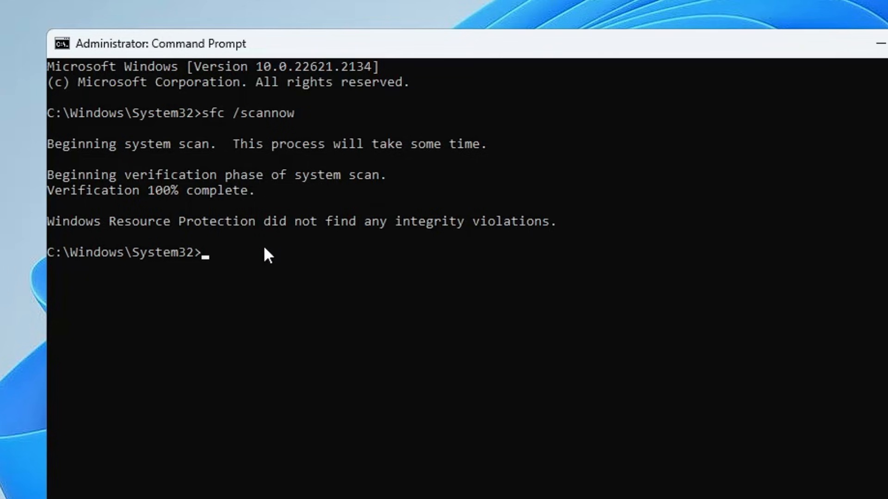
Run DISM /Online /Cleanup-Image /RestoreHealth on the Windows image.
type("DISM /Online /CLeanup-Image /RestoreHealth")
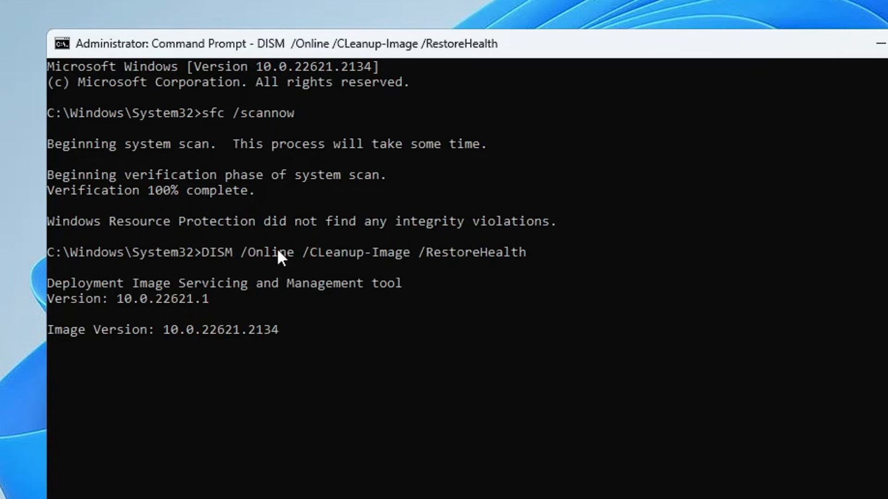
mouse_move(119, 410)
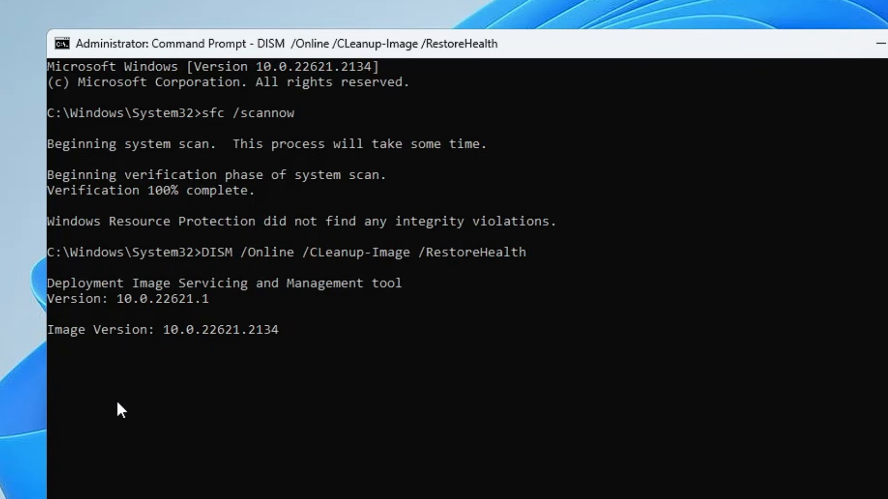
mouse_move(252, 392)
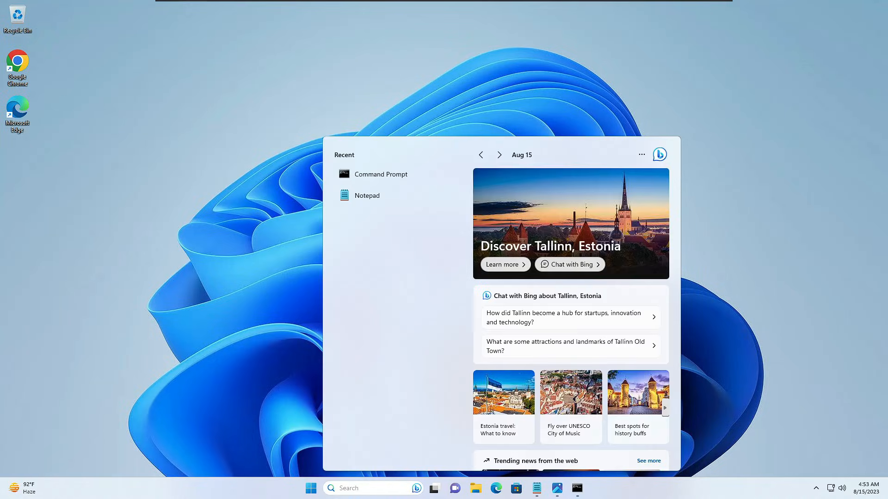
Search for cmd again and approve the UAC prompt for a new administrator Command Prompt.
type("cmd")
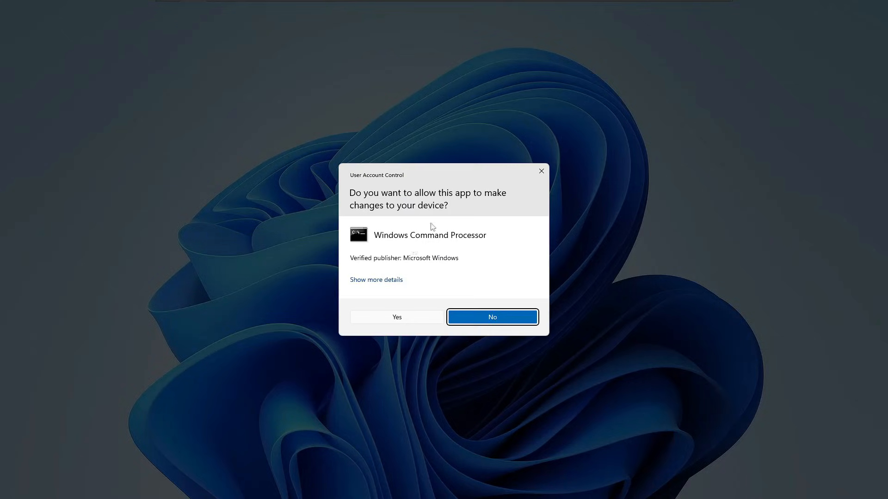
left_click(397, 317)
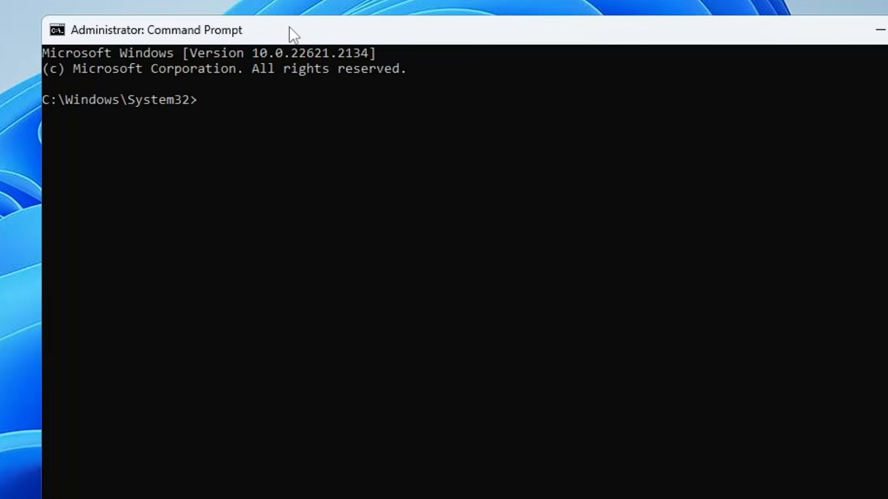
mouse_move(266, 44)
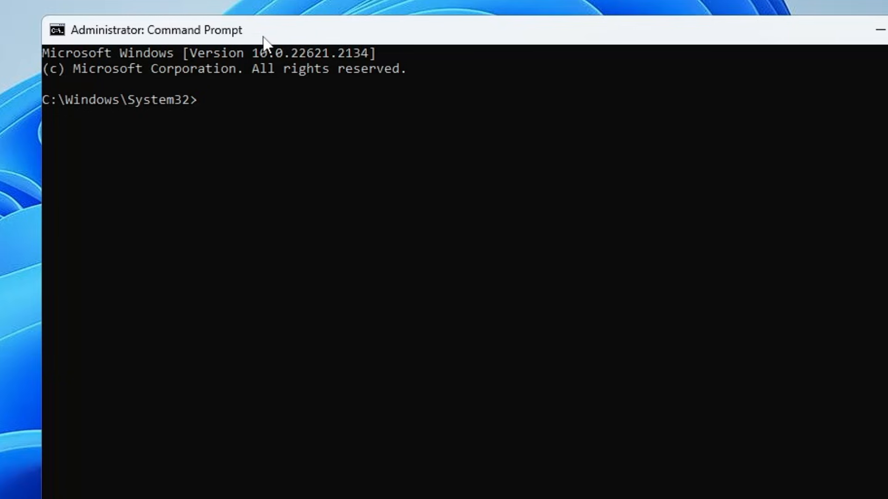
Run slmgr.vbs /dlv, read the detailed license report and dismiss it.
type("s")
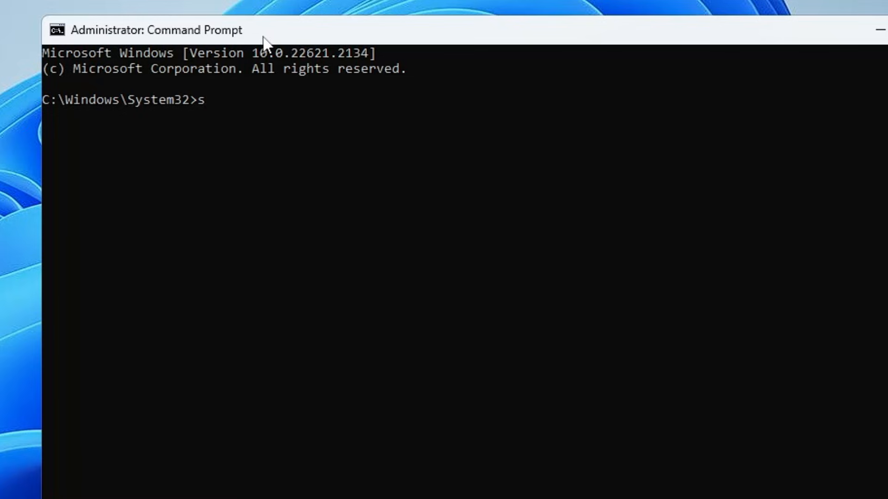
type("lmgr.vb")
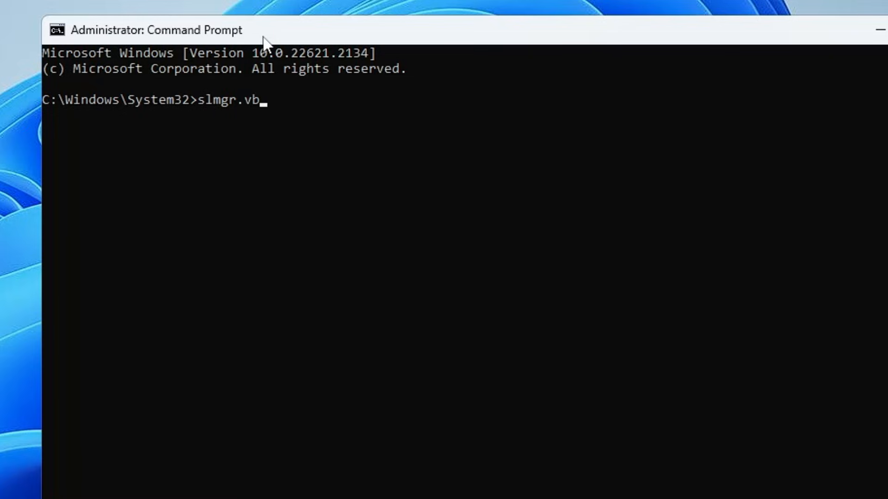
type("s")
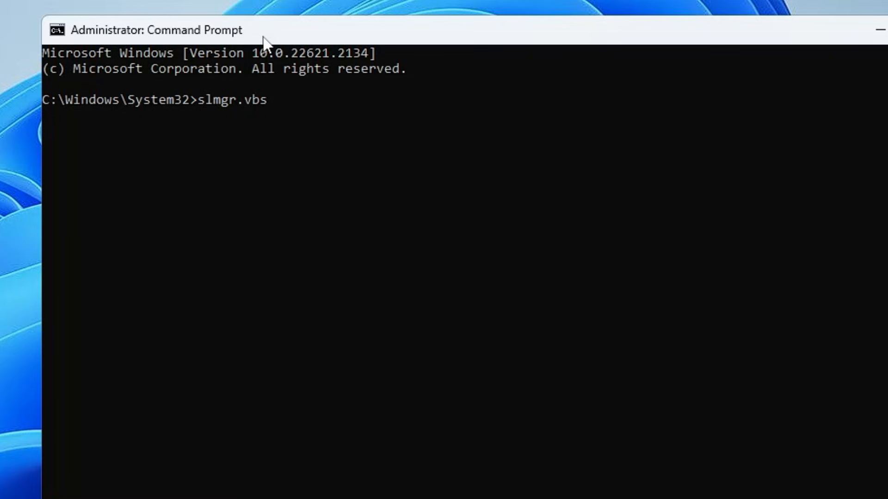
type("/dlv")
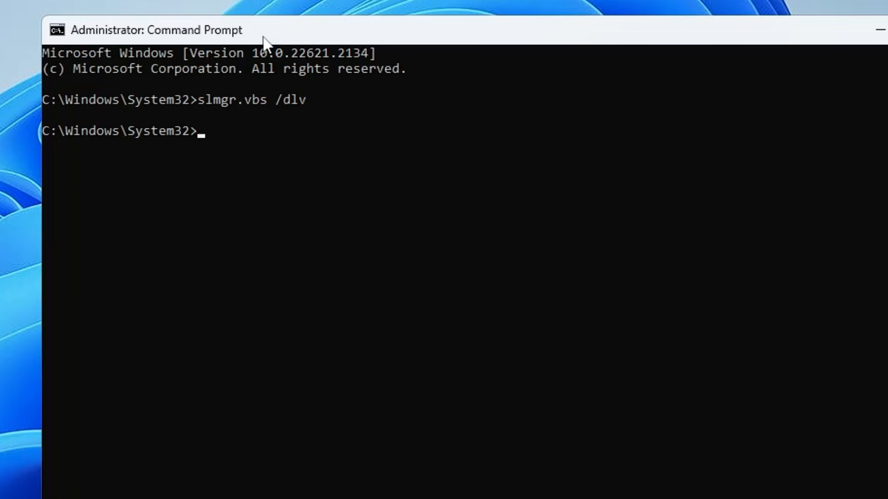
key("Enter")
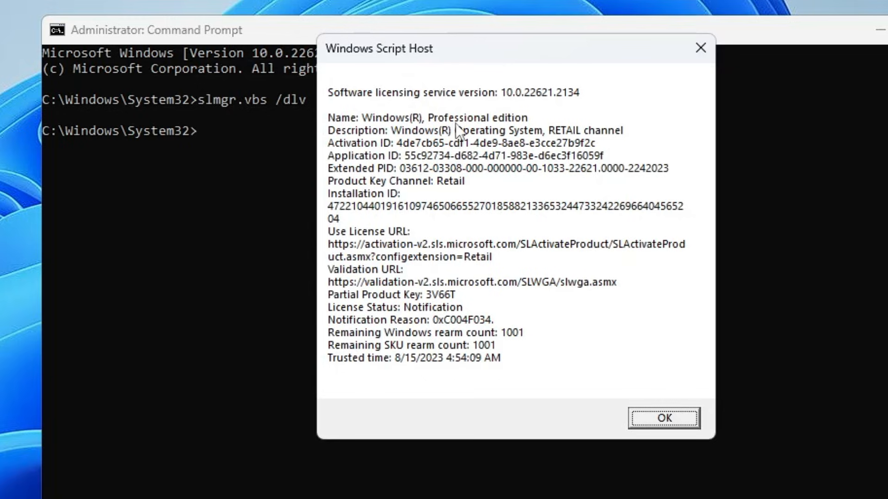
mouse_move(430, 186)
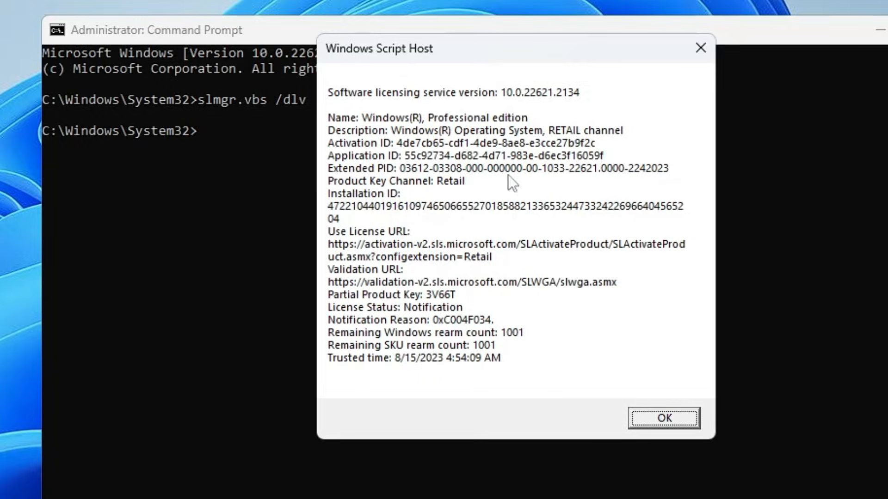
left_click(663, 418)
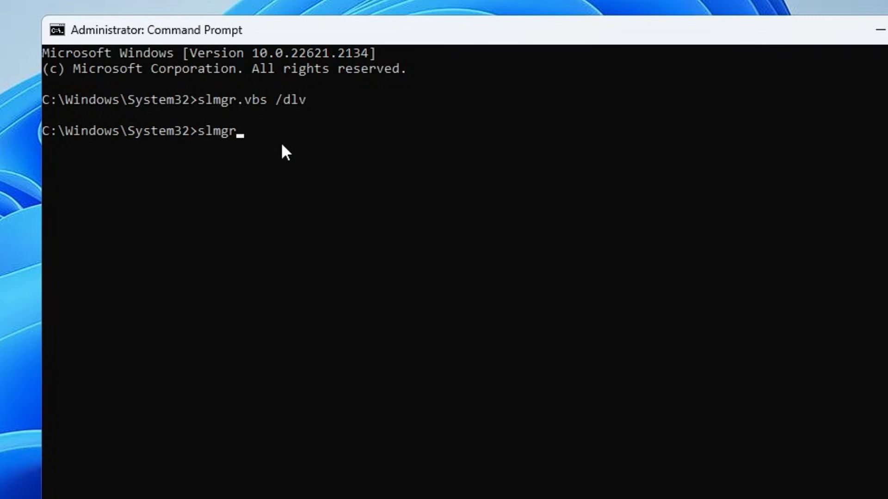
Begin typing the next slmgr.vbs command.
type(".v")
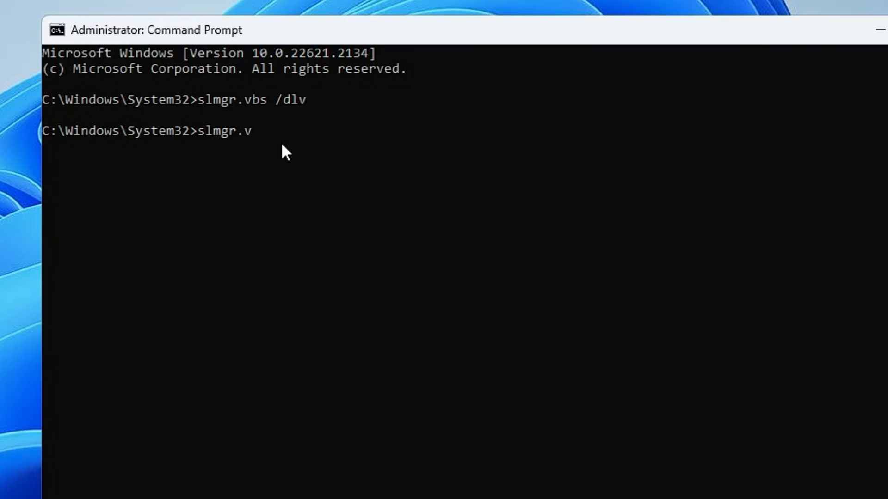
type("bs")
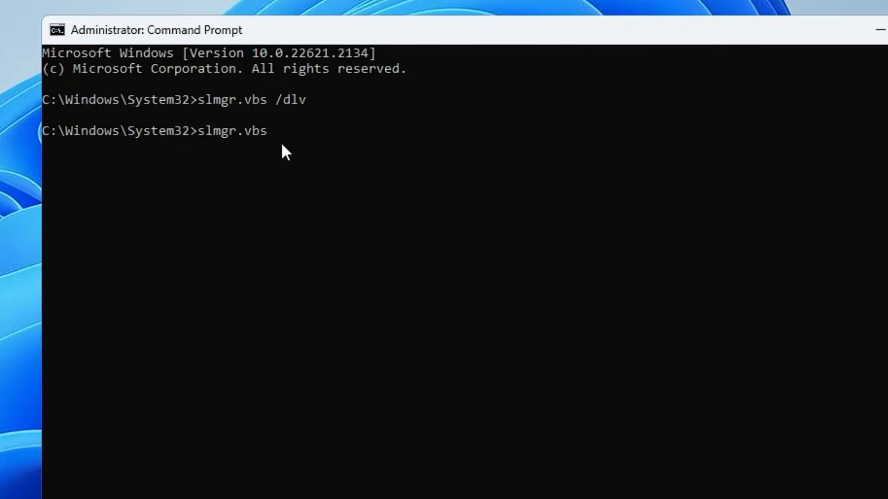
Run slmgr.vbs -ipk and dismiss the missing product key error.
type("-ip")
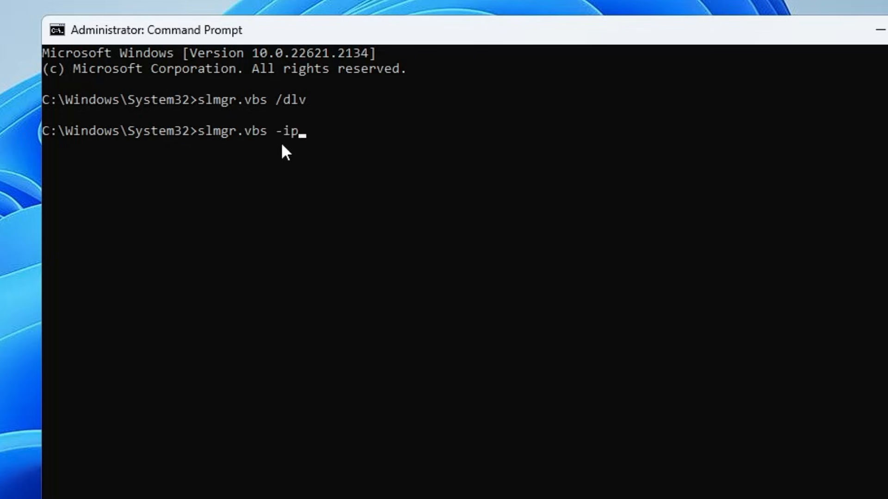
type("k")
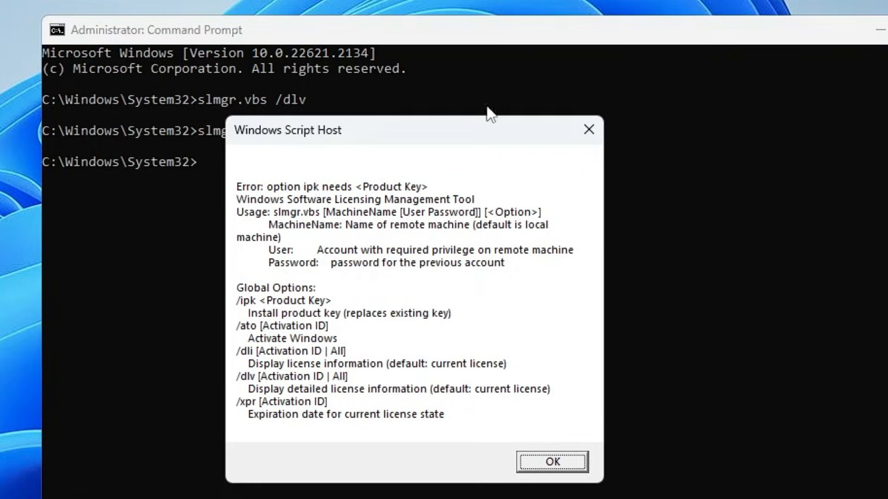
left_click(552, 462)
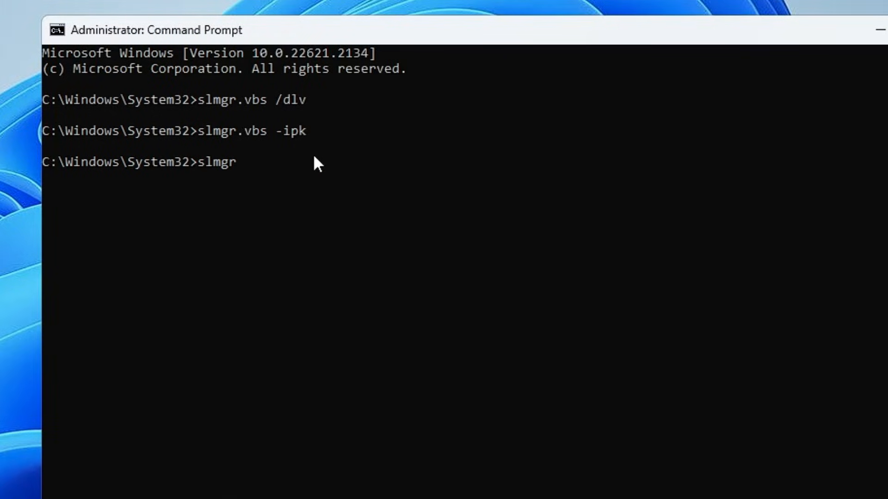
Run slmgr.vbs -ato and dismiss the 0x803F7001 activation error.
type(".vbs")
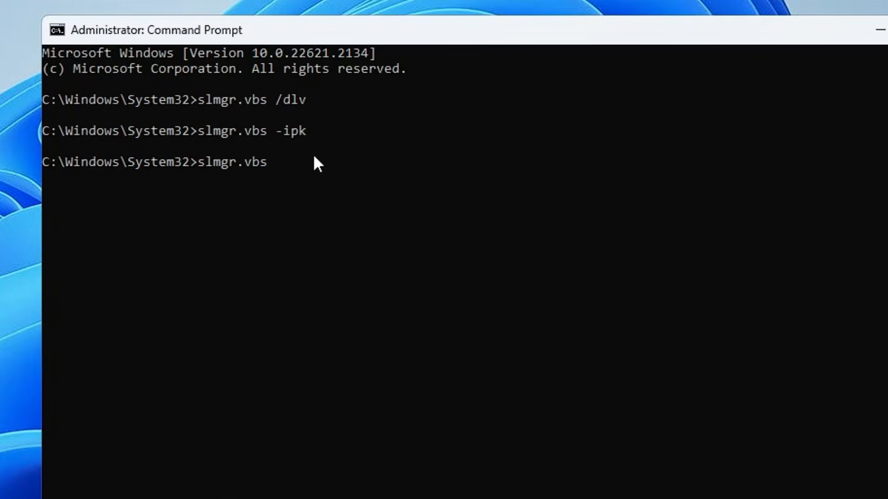
type("-ato")
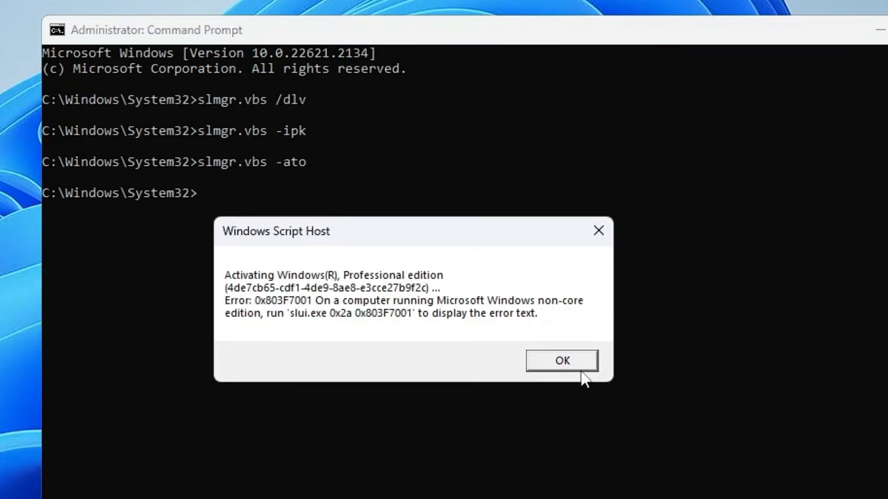
left_click(561, 361)
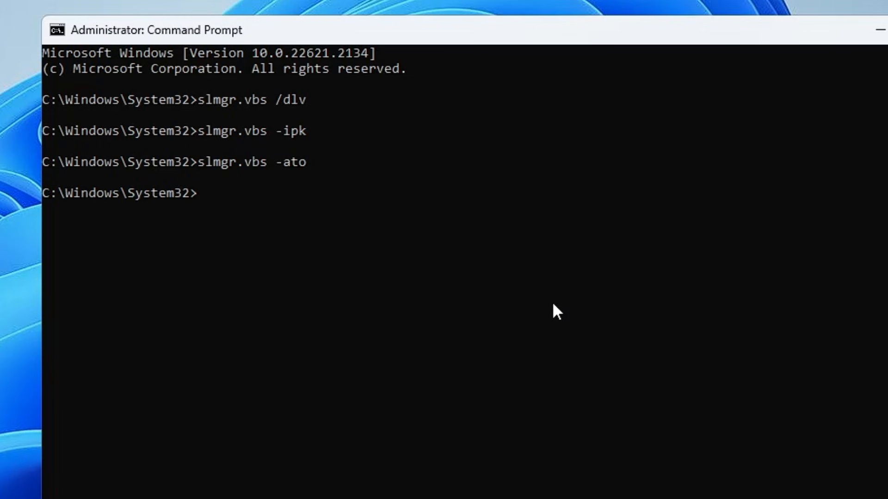
mouse_move(564, 317)
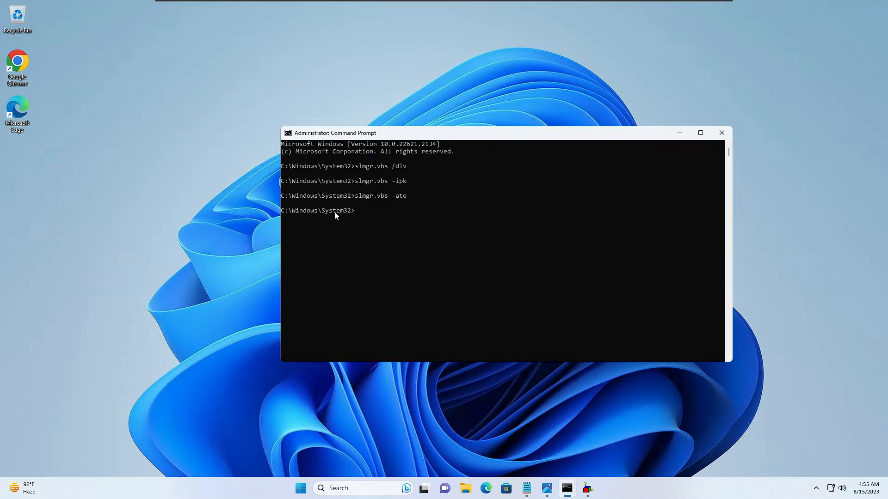
mouse_move(427, 261)
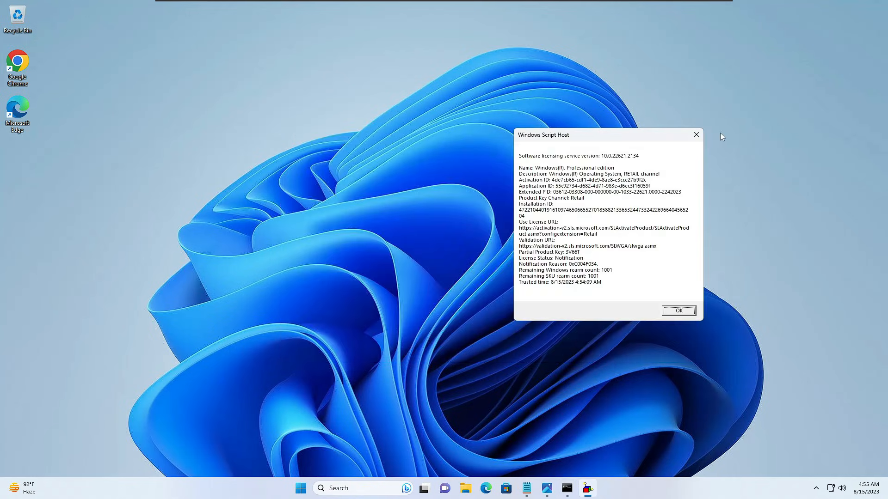
Search for cmd and launch another administrator Command Prompt.
left_click(678, 311)
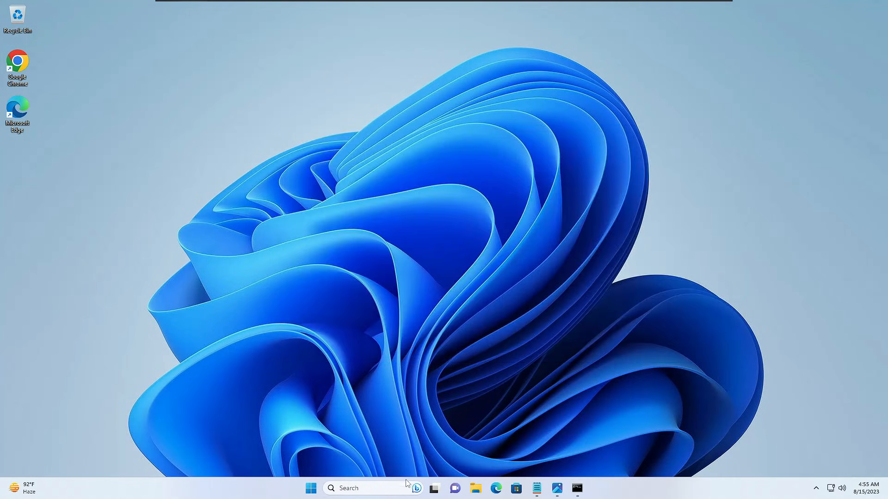
type("cmd")
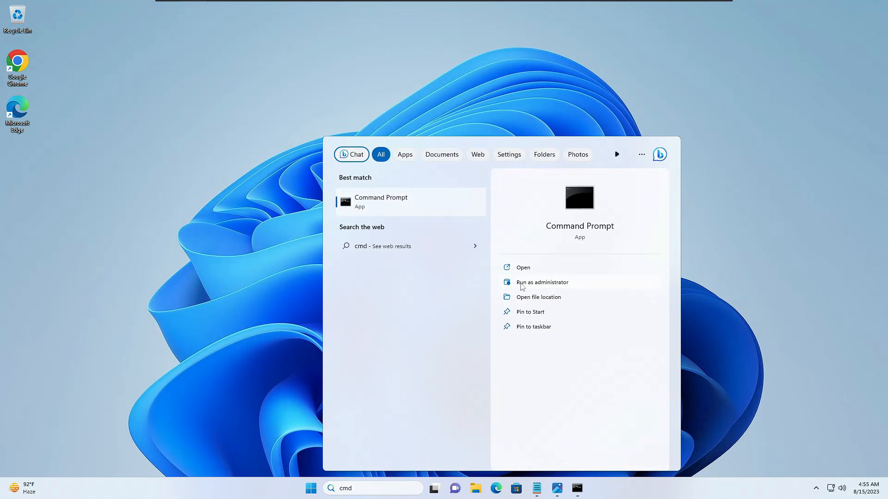
left_click(541, 282)
type("slmg")
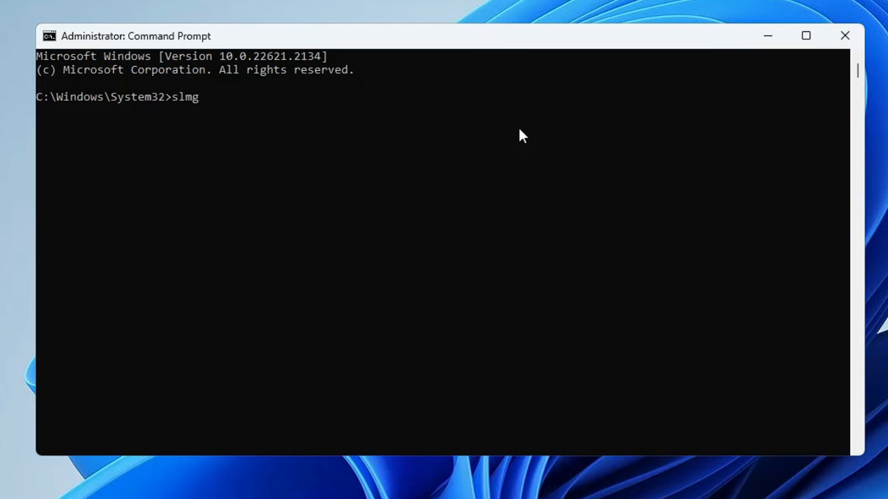
Run slmgr /skms kms8.msguide.com to set the KMS machine name.
type("r /")
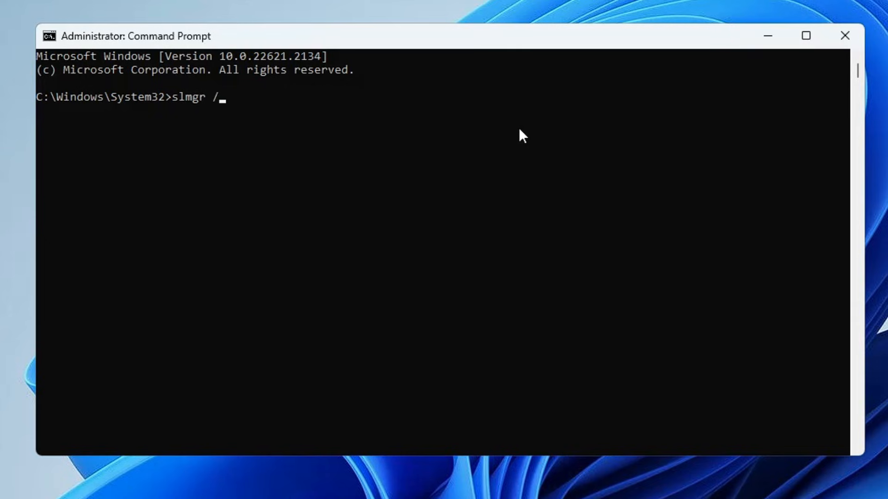
type("skms")
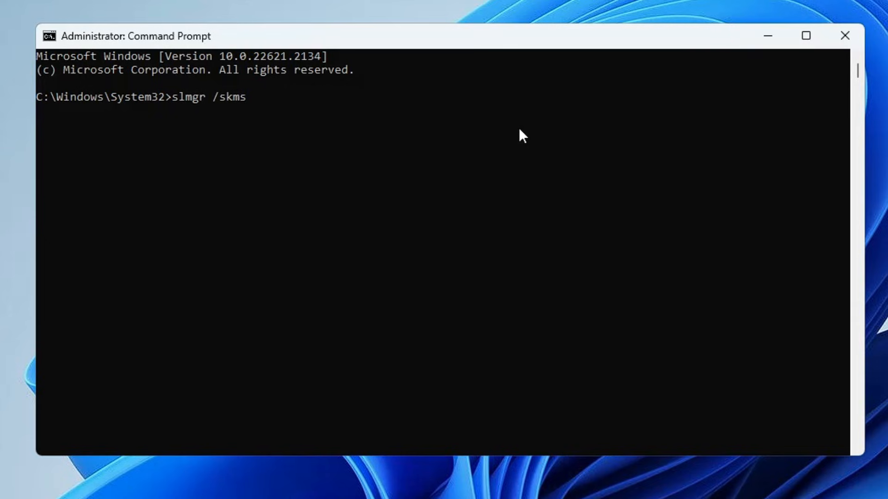
type("kms")
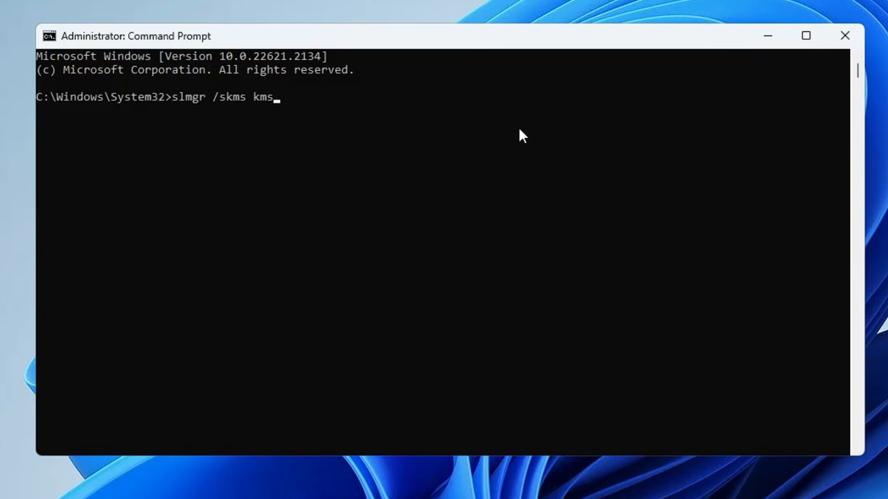
type("8.")
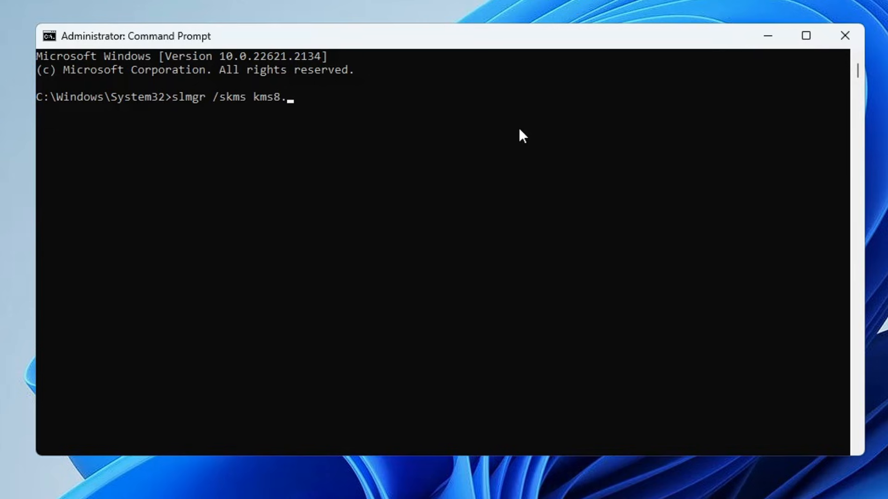
type("msgu")
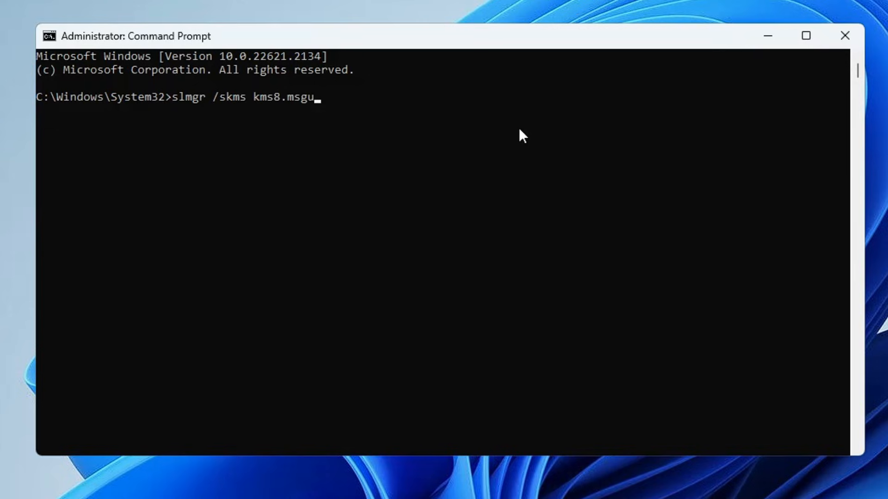
type("ide.com")
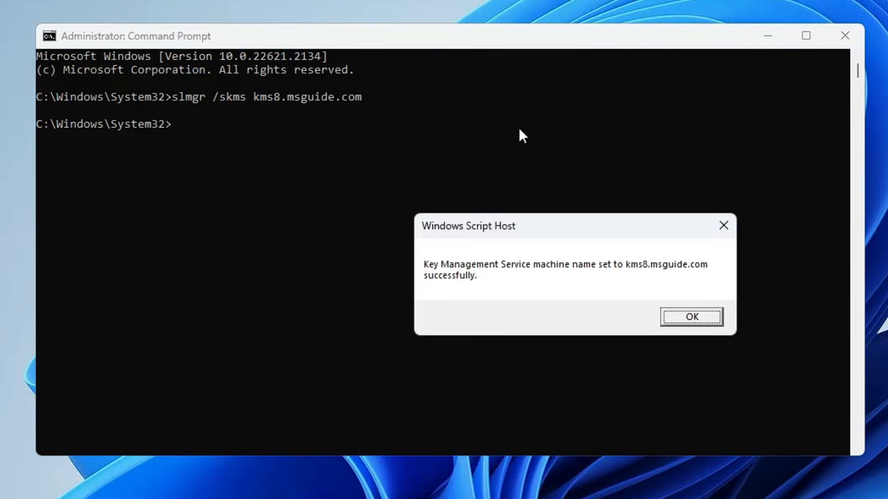
mouse_move(559, 281)
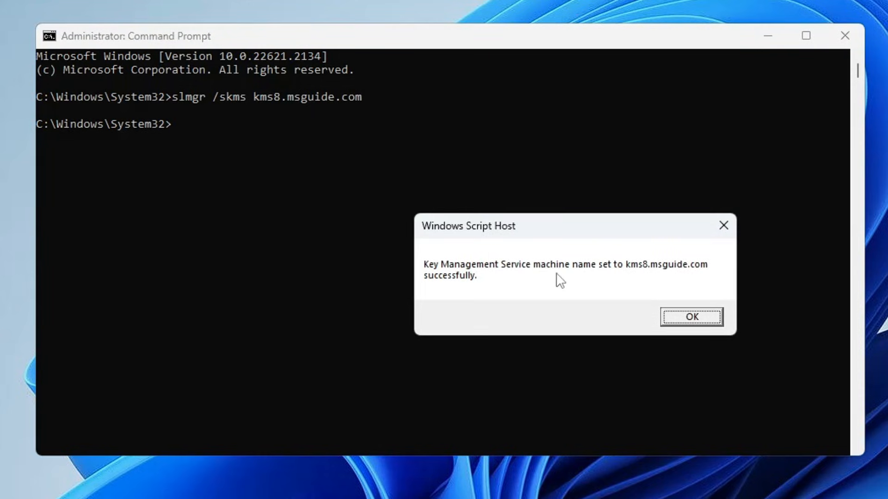
Dismiss the KMS confirmation, run slmgr /ato and dismiss the 0x803F7001 error.
left_click(690, 316)
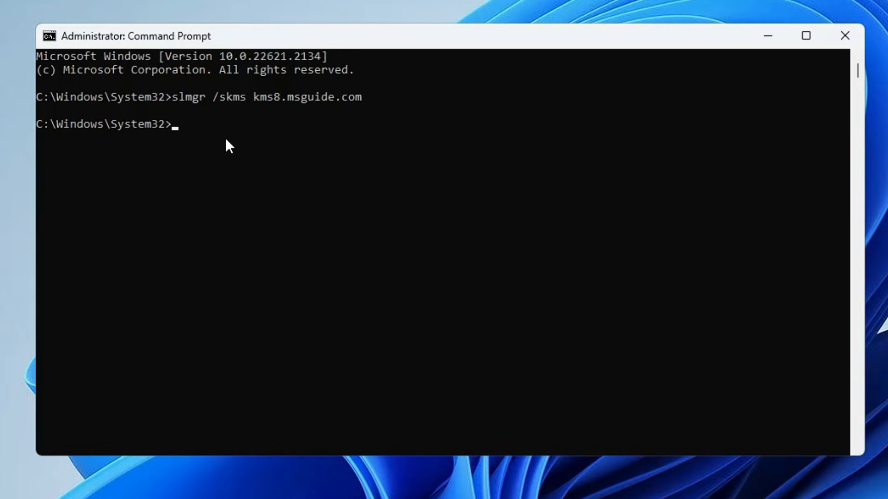
type("sl")
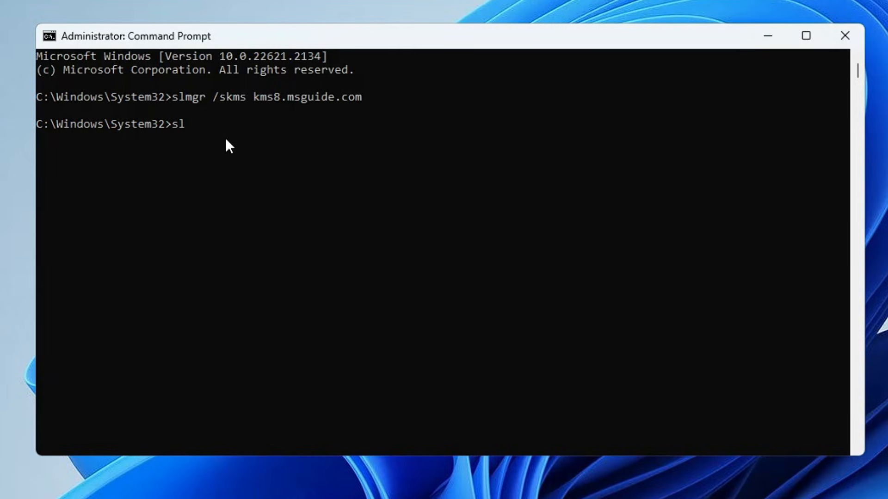
type("mgr")
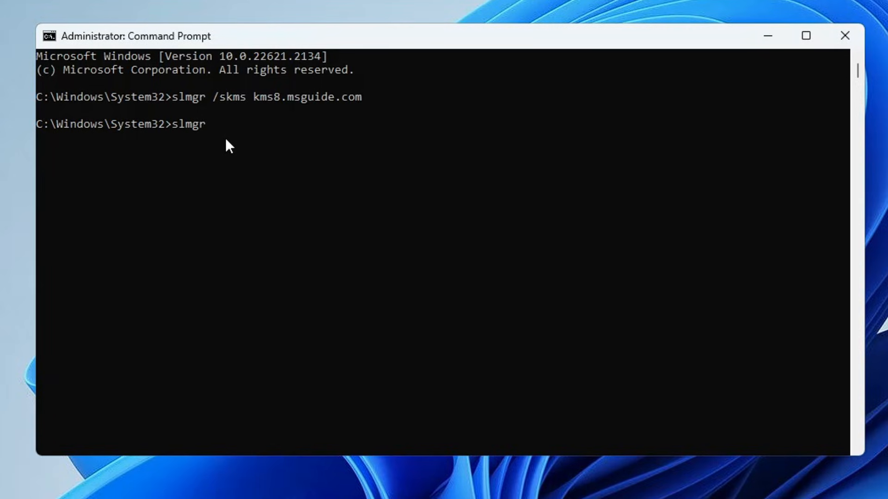
type("/ato")
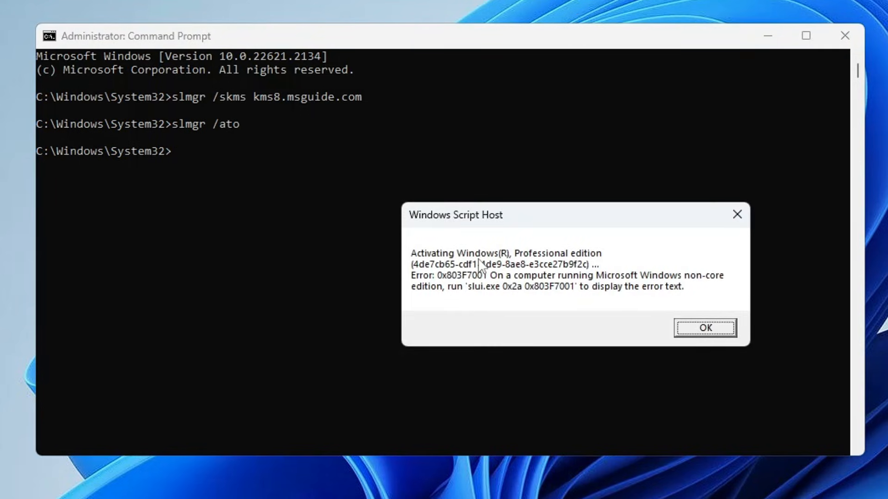
left_click(704, 327)
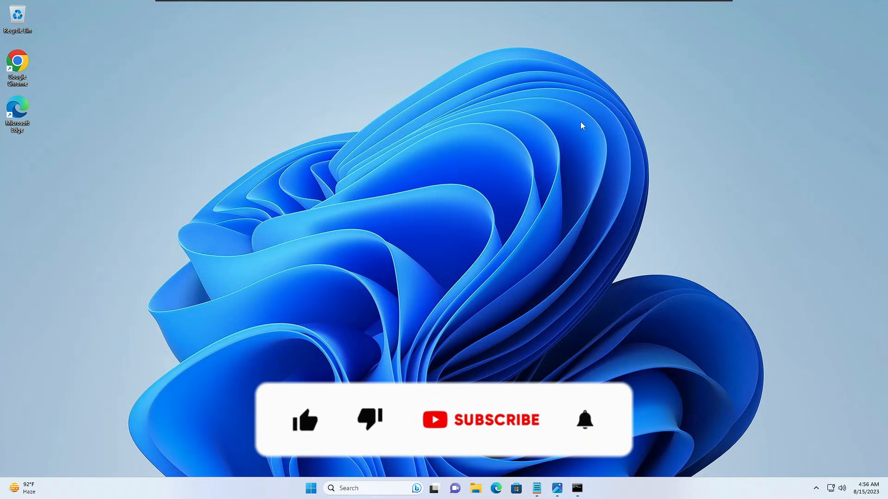
Close the Command Prompt window, leaving the desktop showing.
left_click(304, 420)
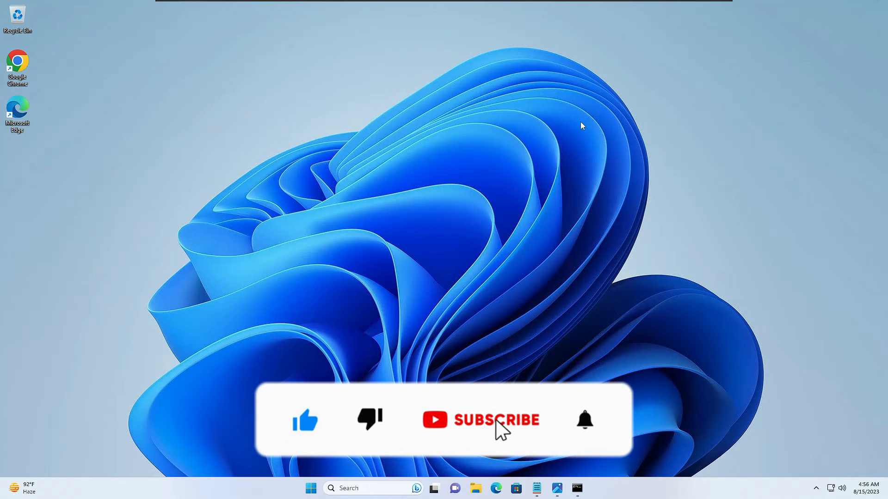